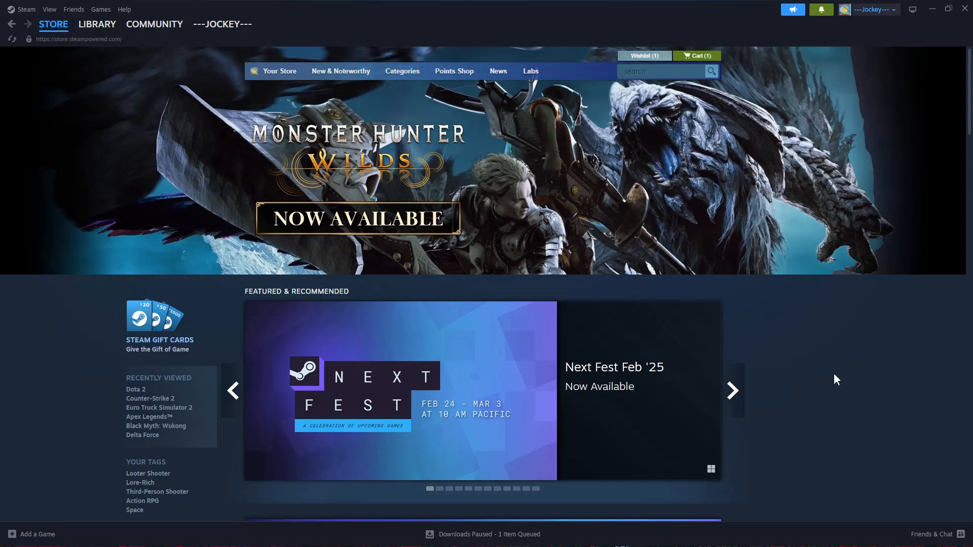
Search the Steam store for 'Dota 2' and show the full results list
{"action": "left_click", "coordinate": [732, 390]}
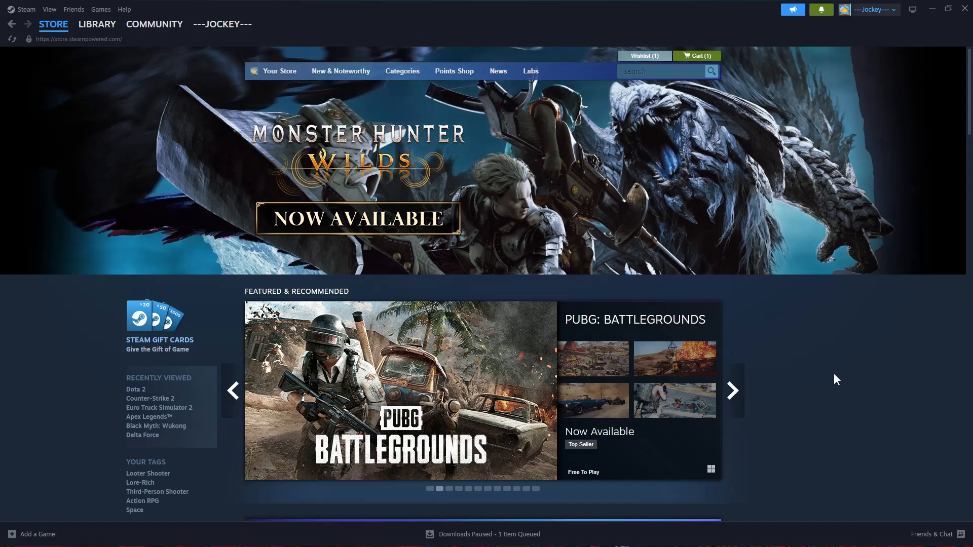
{"action": "left_click", "coordinate": [732, 390]}
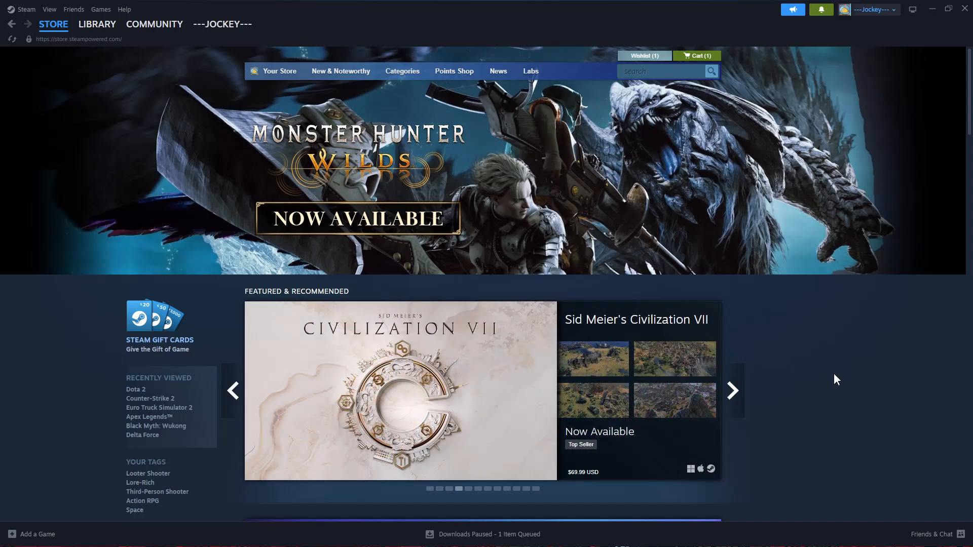
{"action": "mouse_move", "coordinate": [662, 124]}
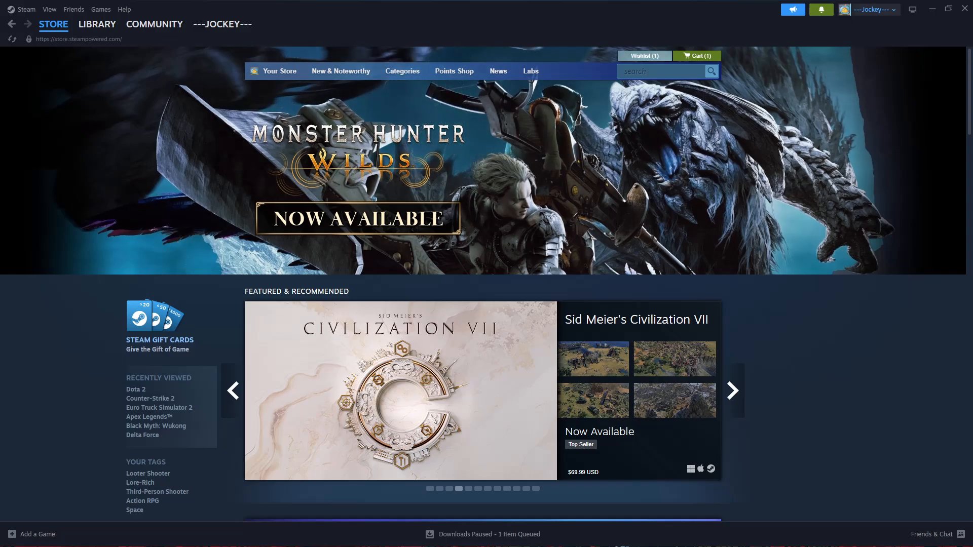
{"action": "left_click", "coordinate": [660, 71]}
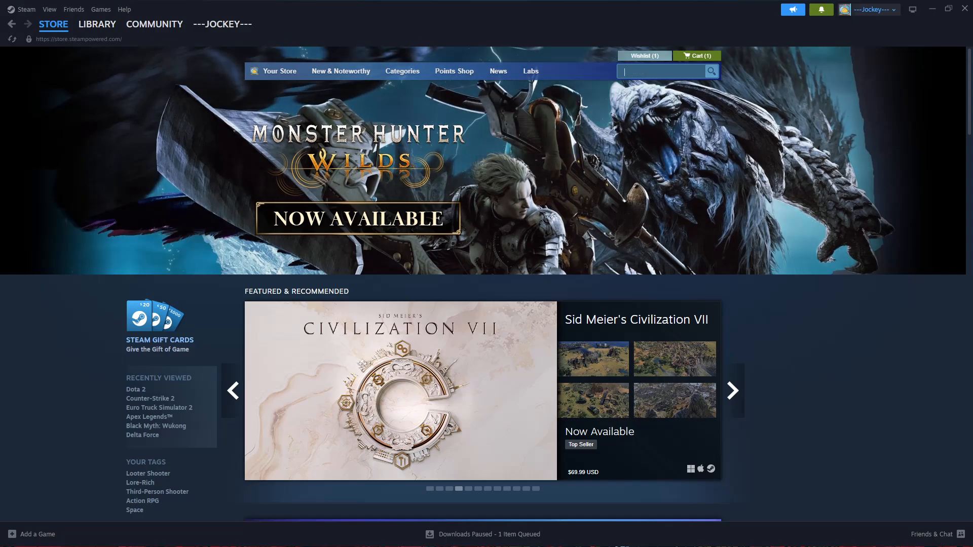
{"action": "type", "text": "Dota 2"}
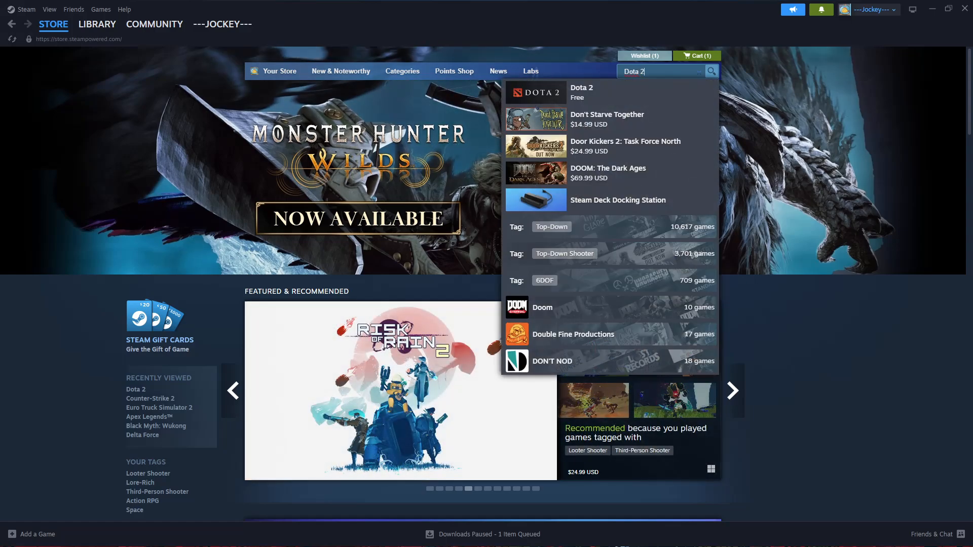
{"action": "left_click", "coordinate": [710, 71]}
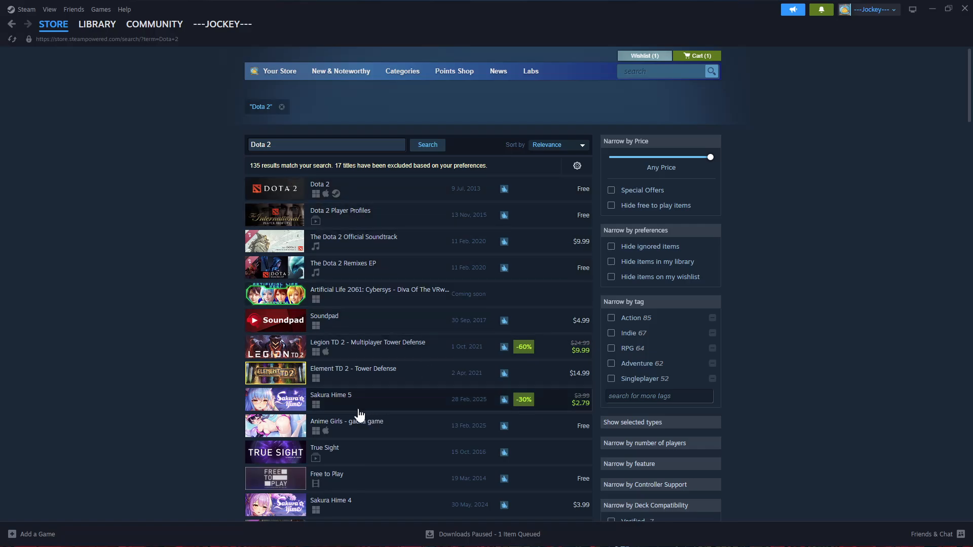
{"action": "mouse_move", "coordinate": [375, 362]}
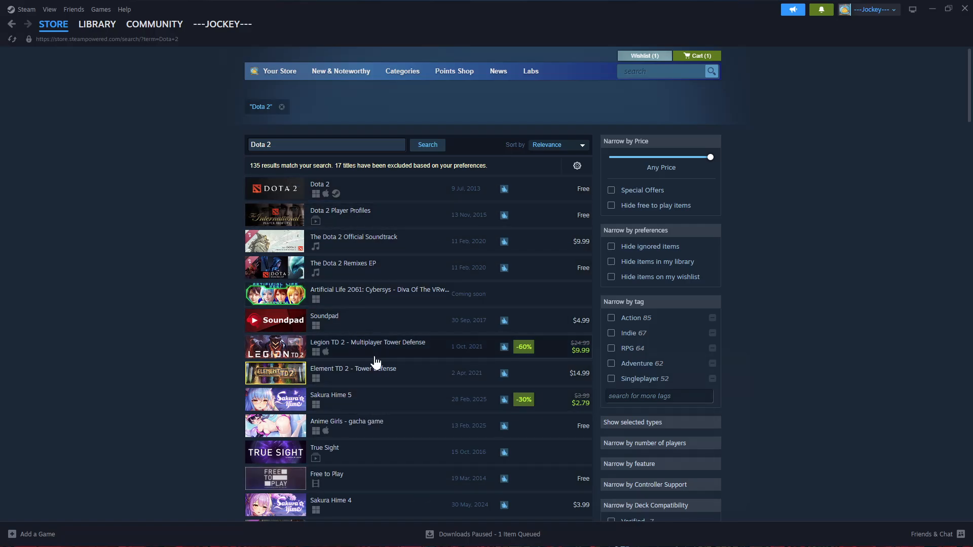
{"action": "mouse_move", "coordinate": [273, 190]}
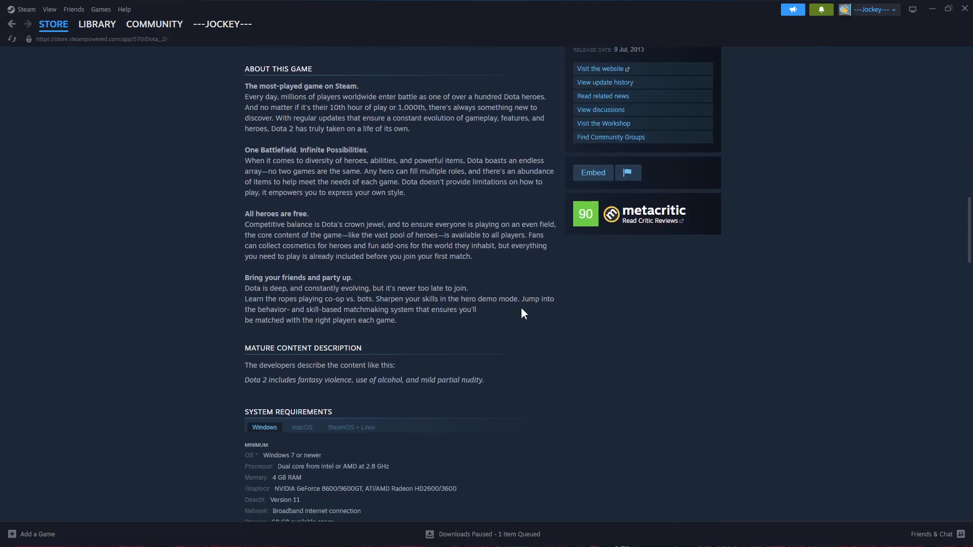
{"action": "scroll", "scroll_direction": "down", "scroll_amount": 3}
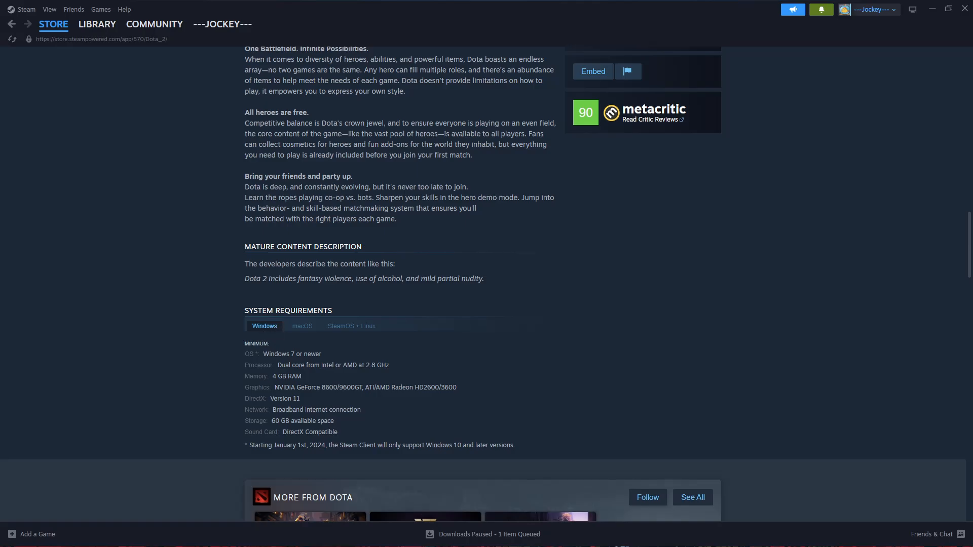
{"action": "mouse_move", "coordinate": [328, 400]}
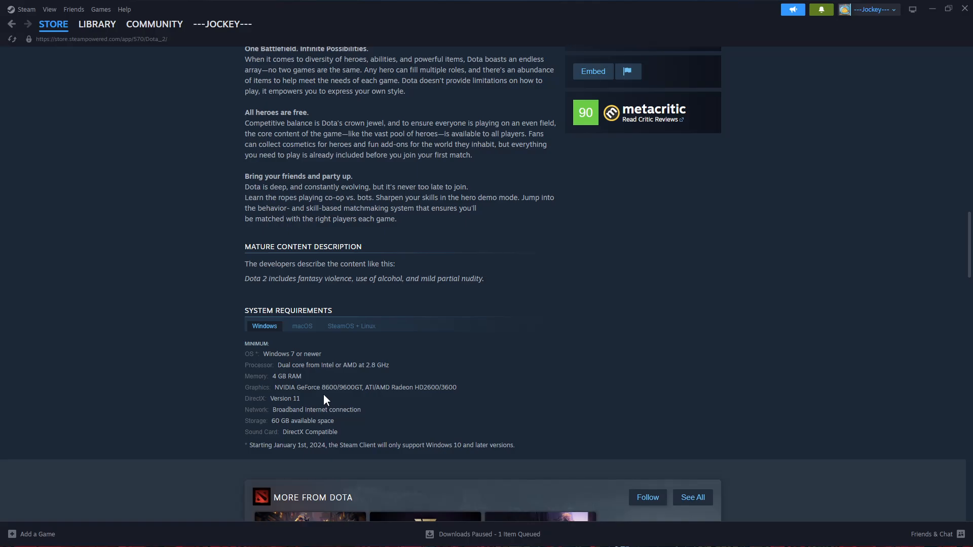
{"action": "mouse_move", "coordinate": [397, 400]}
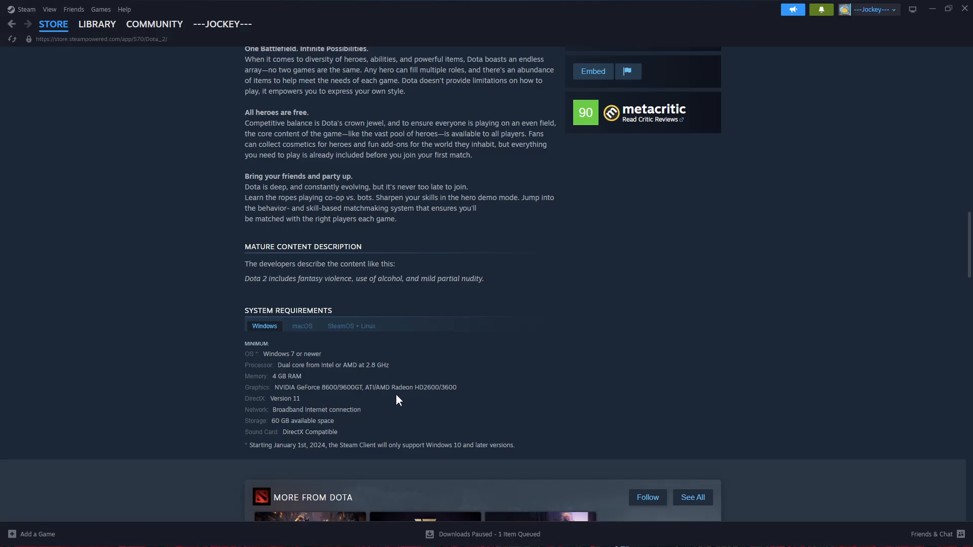
{"action": "mouse_move", "coordinate": [263, 330]}
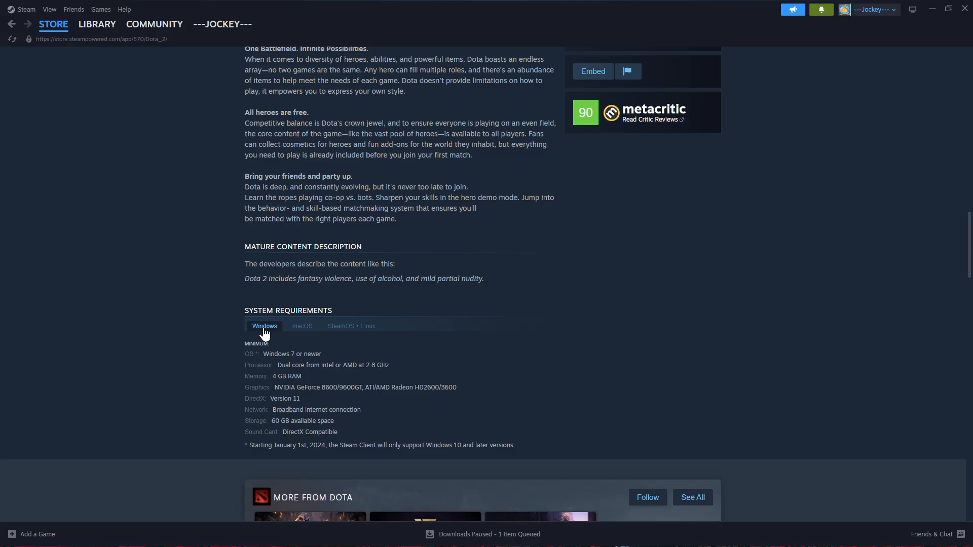
{"action": "left_click", "coordinate": [302, 325]}
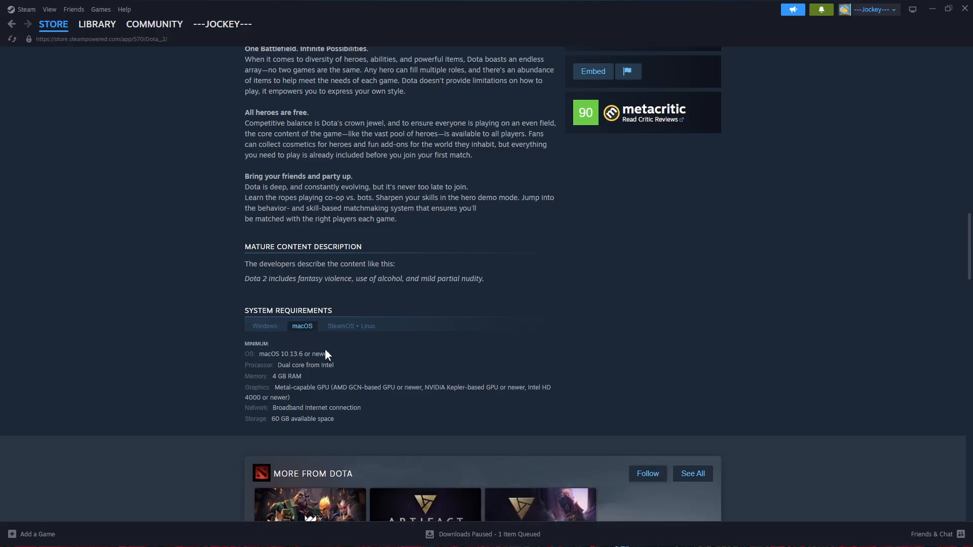
{"action": "left_click", "coordinate": [351, 325]}
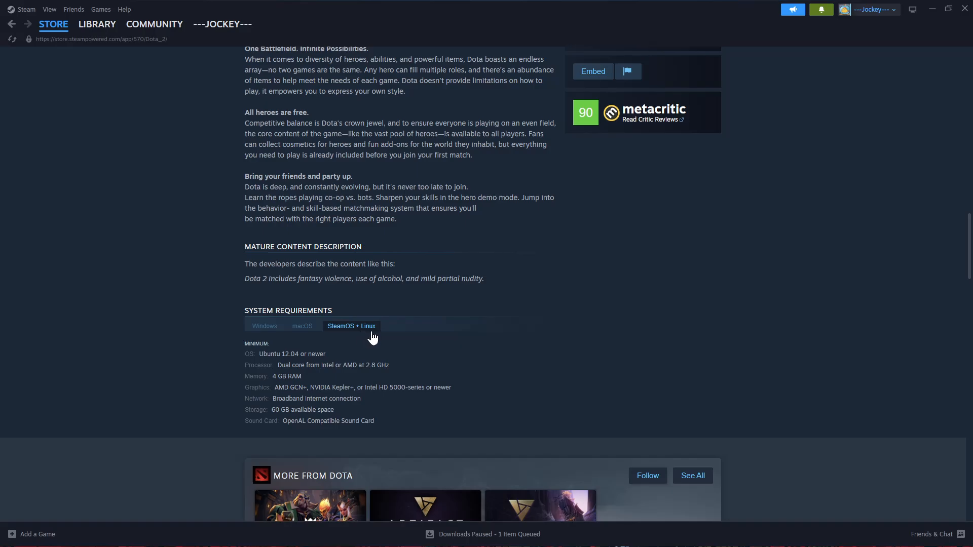
{"action": "mouse_move", "coordinate": [370, 338]}
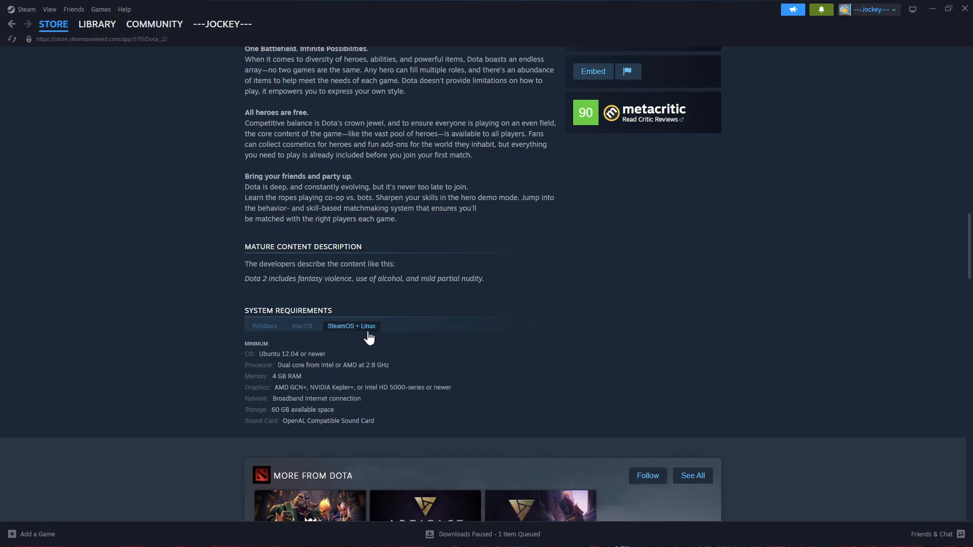
{"action": "left_click", "coordinate": [263, 326]}
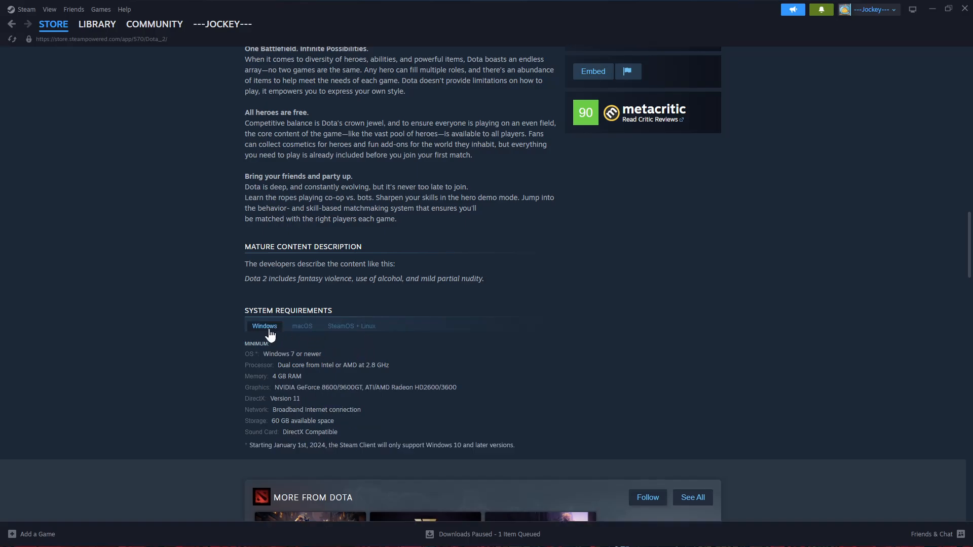
{"action": "mouse_move", "coordinate": [321, 346]}
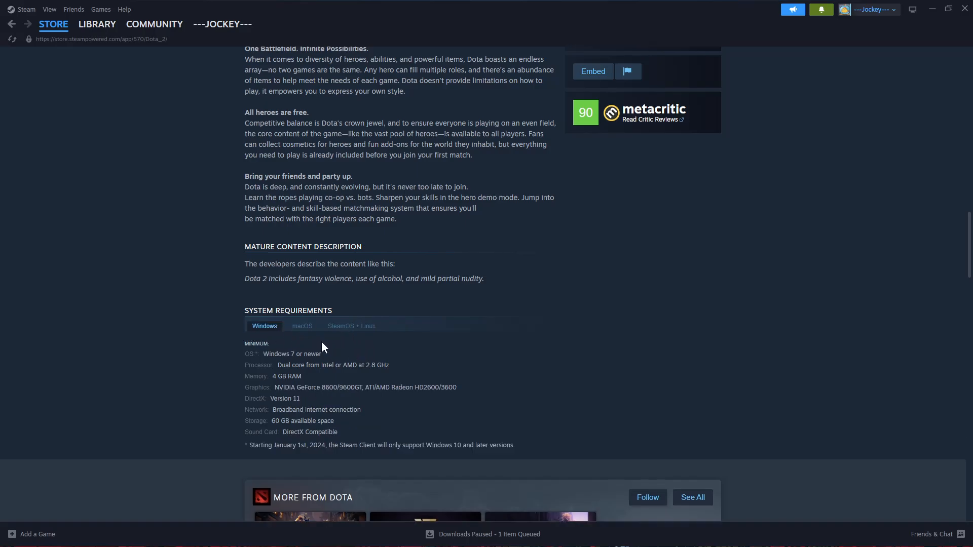
Add the free game Dota 2 to the library via Play Game on its store page
{"action": "scroll", "scroll_direction": "up", "scroll_amount": 3}
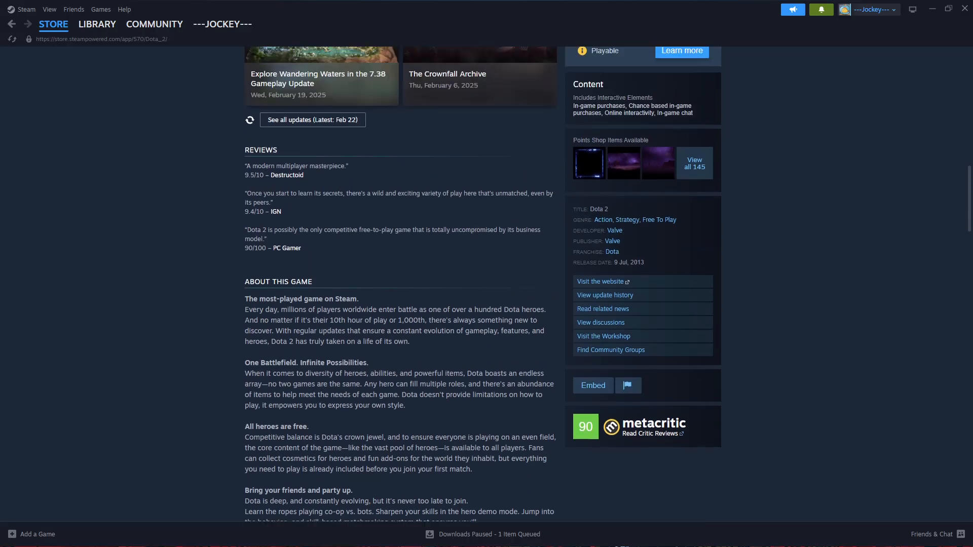
{"action": "scroll", "scroll_direction": "up", "scroll_amount": 3}
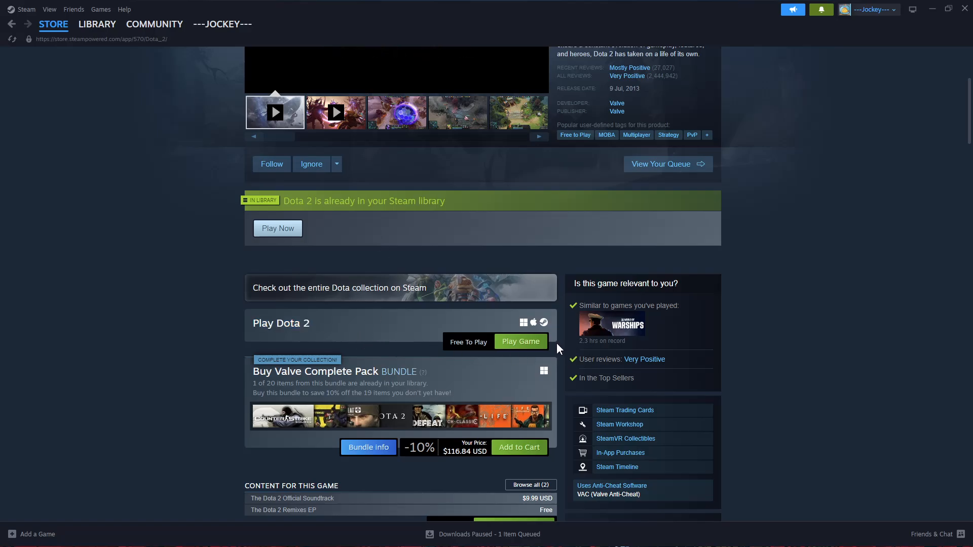
{"action": "mouse_move", "coordinate": [553, 346]}
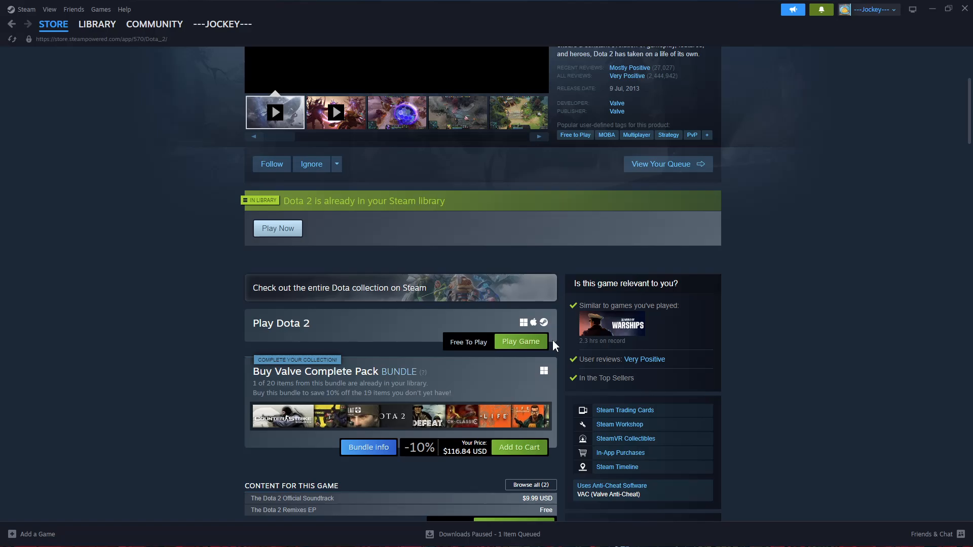
{"action": "left_click", "coordinate": [335, 112]}
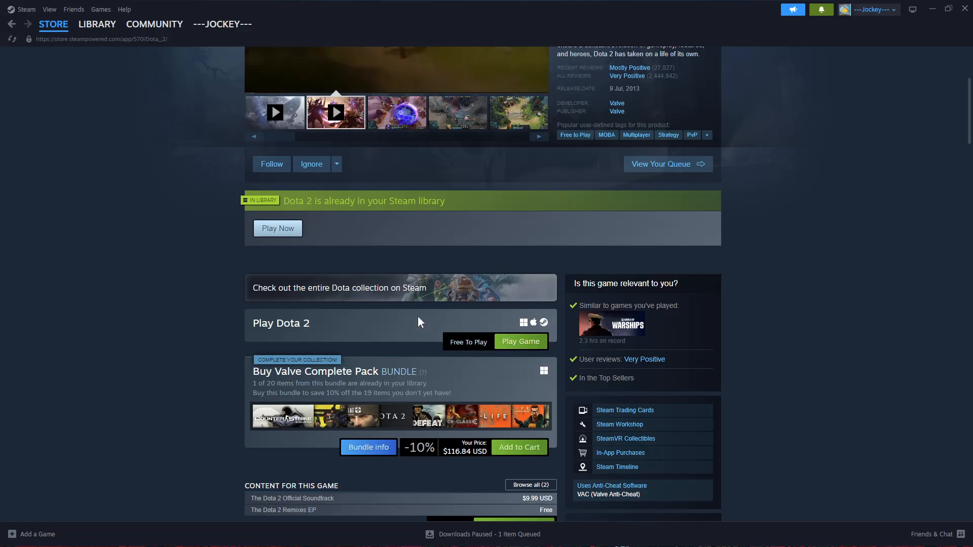
{"action": "mouse_move", "coordinate": [384, 312]}
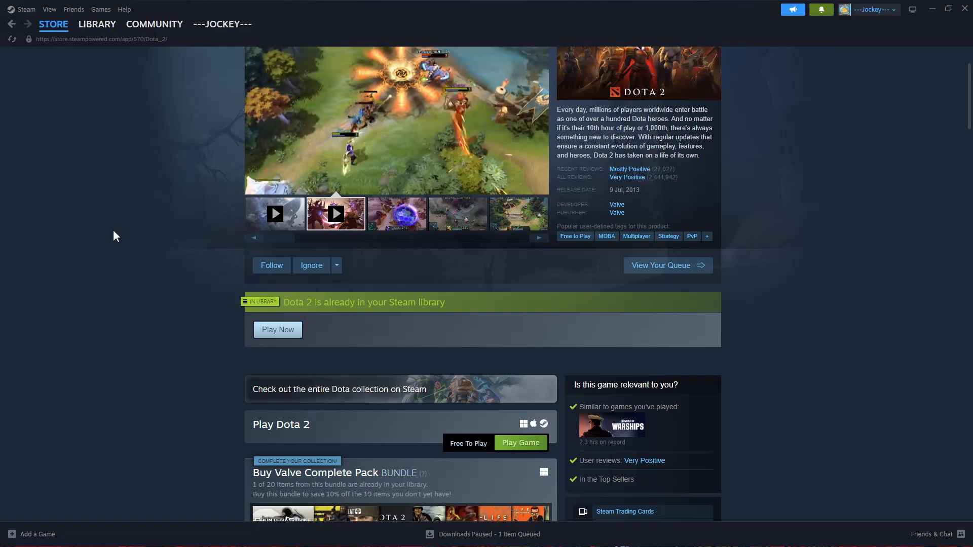
Jump to Dota 2's library page, ready to install at about 54.65 GB
{"action": "left_click", "coordinate": [97, 24]}
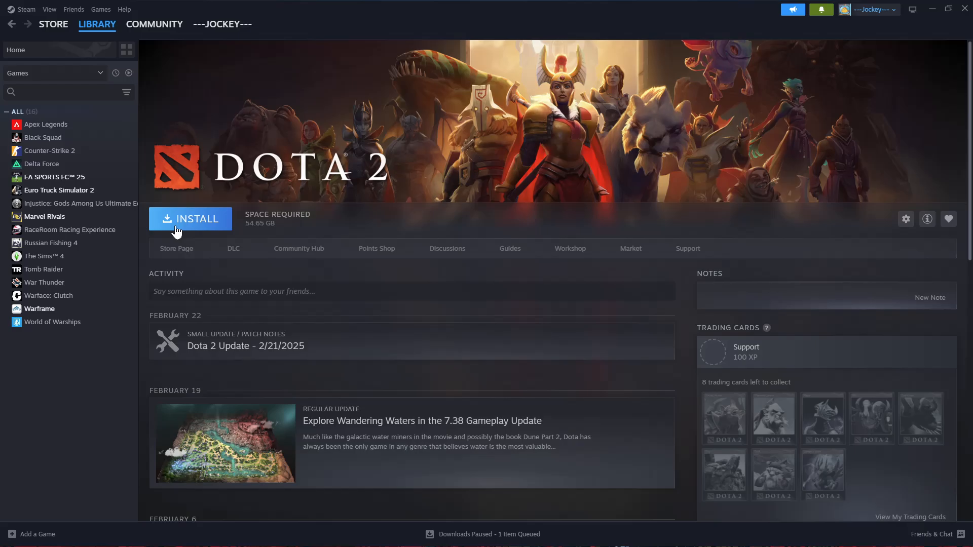
{"action": "mouse_move", "coordinate": [191, 222]}
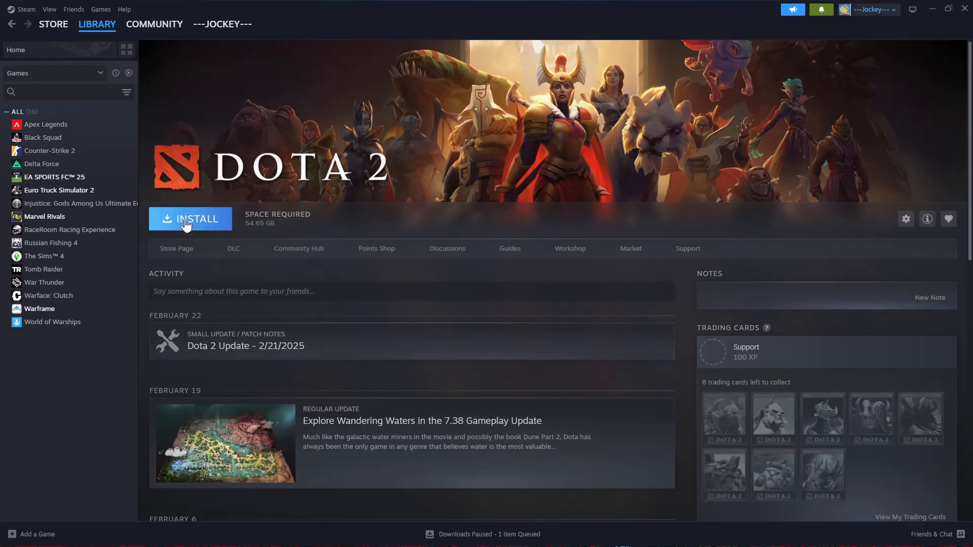
{"action": "mouse_move", "coordinate": [196, 227]}
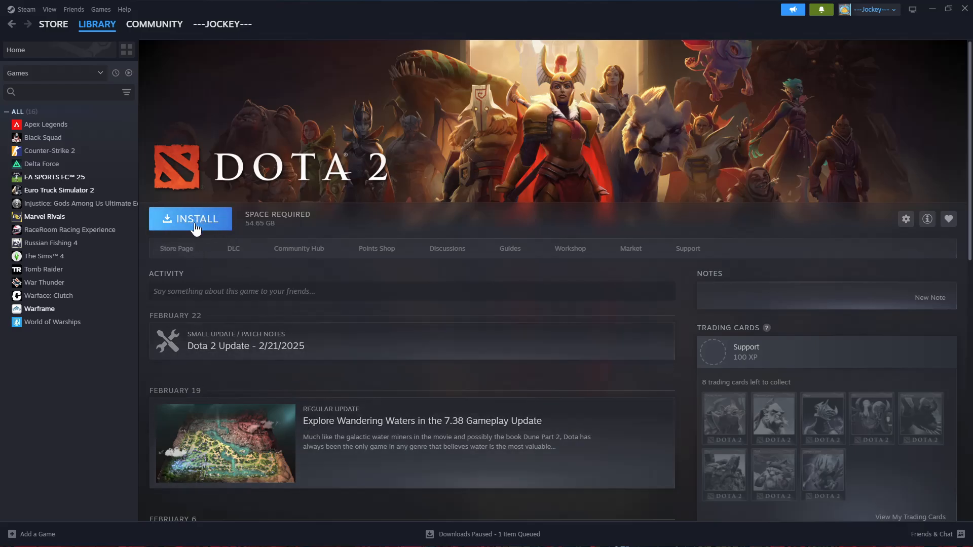
Install Dota 2 to Local Drive (C:) with a start menu shortcut and no desktop shortcut
{"action": "left_click", "coordinate": [191, 218]}
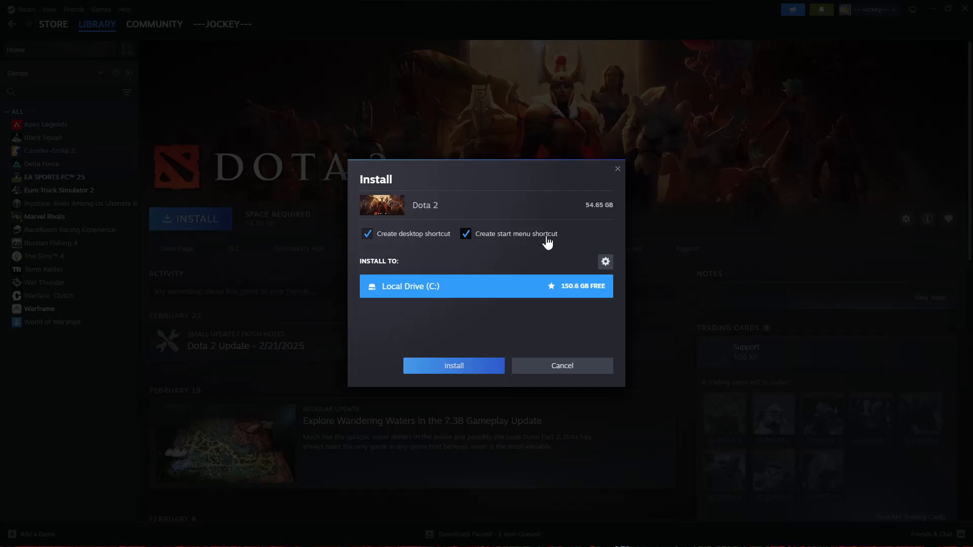
{"action": "left_click", "coordinate": [466, 234]}
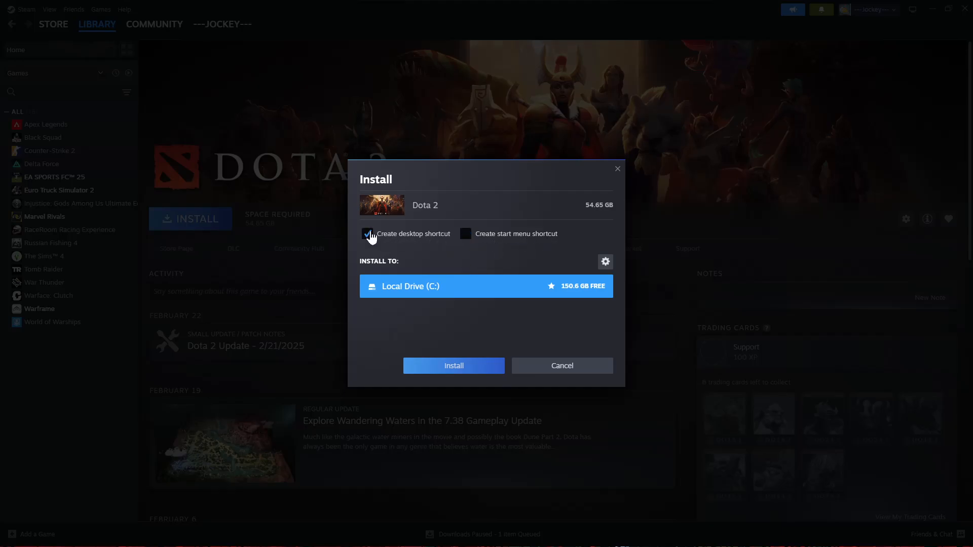
{"action": "left_click", "coordinate": [465, 234]}
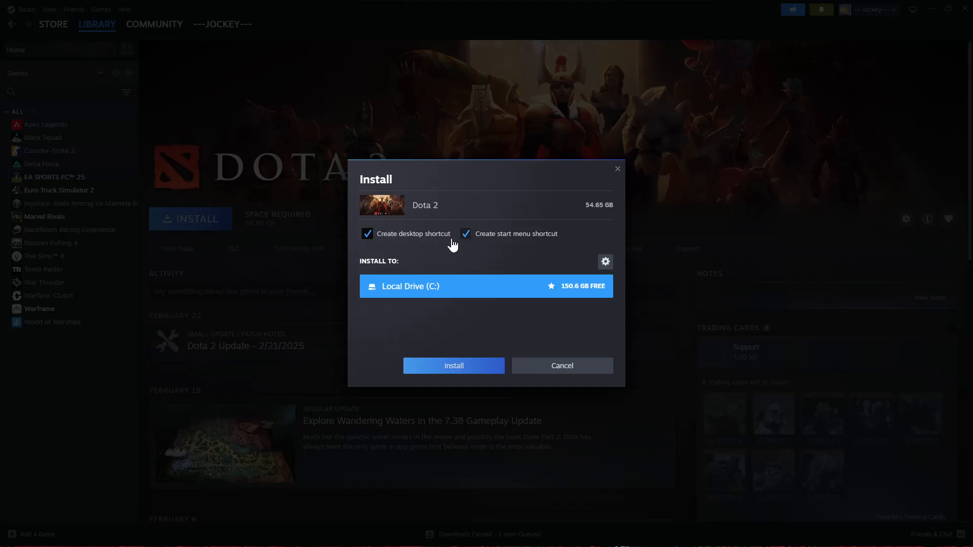
{"action": "left_click", "coordinate": [366, 233]}
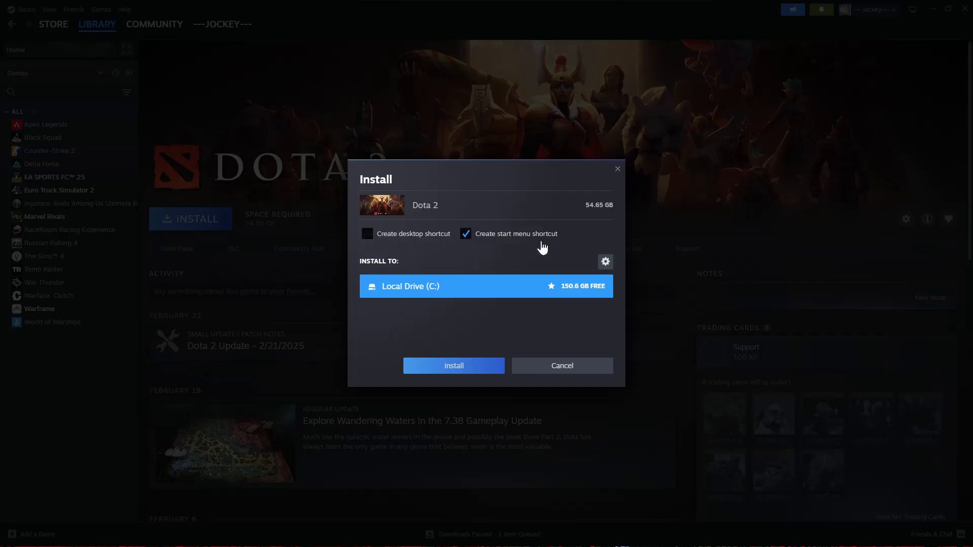
{"action": "mouse_move", "coordinate": [397, 276]}
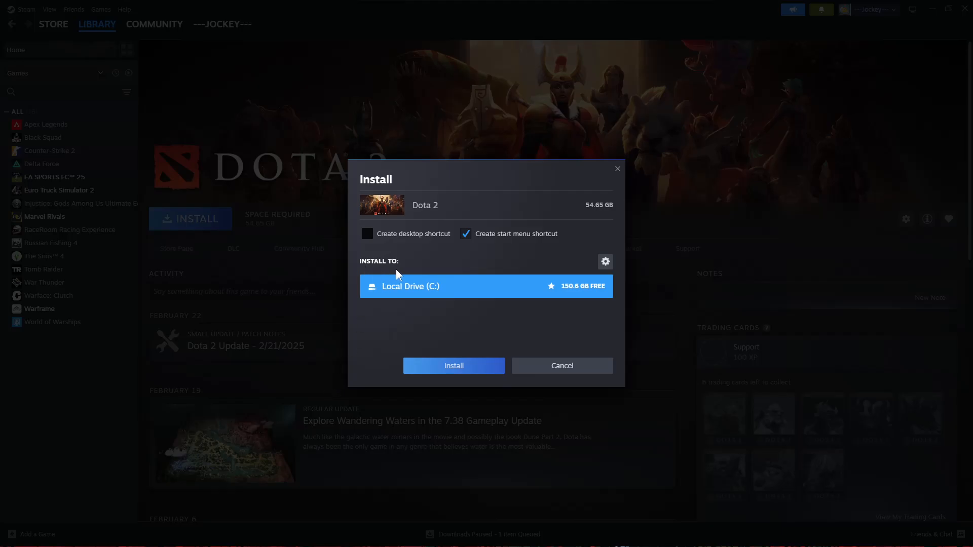
{"action": "mouse_move", "coordinate": [407, 304]}
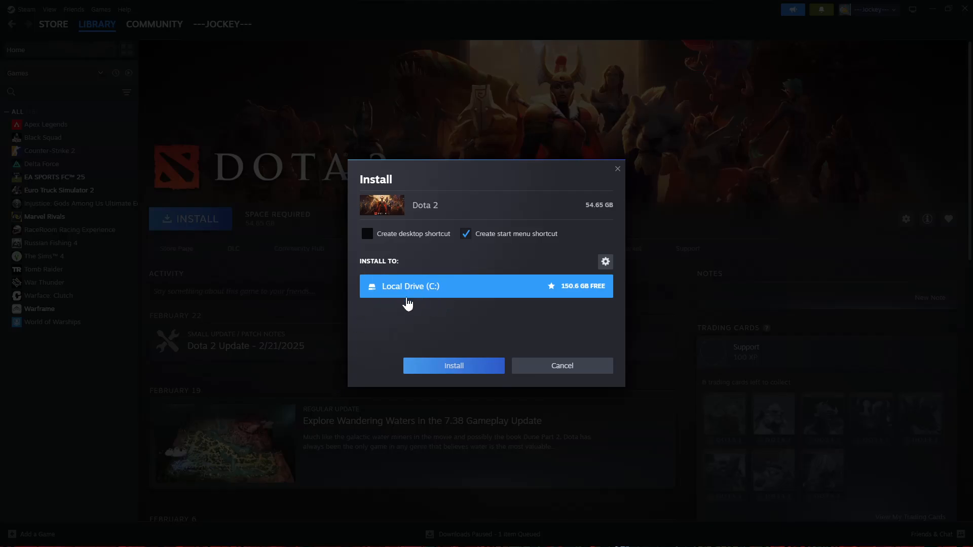
{"action": "mouse_move", "coordinate": [532, 292]}
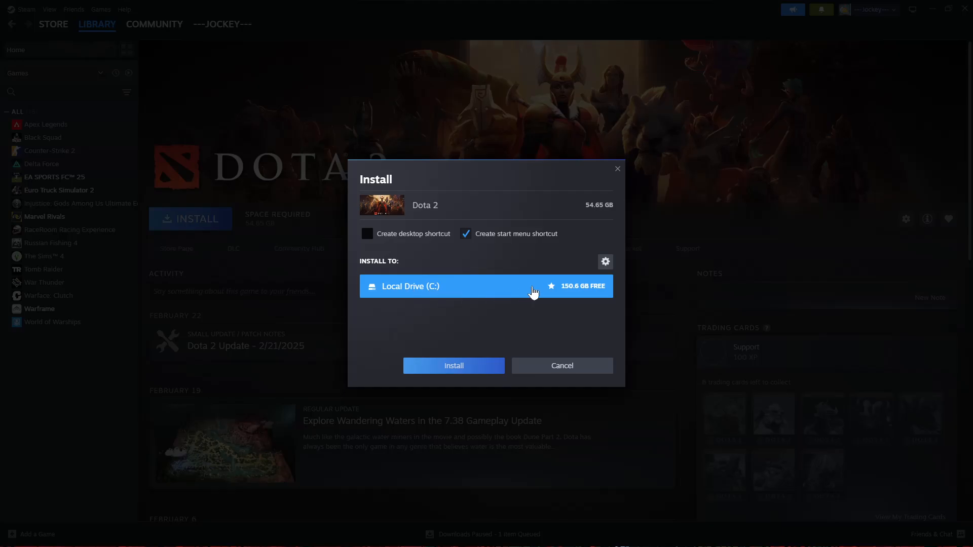
{"action": "mouse_move", "coordinate": [549, 300]}
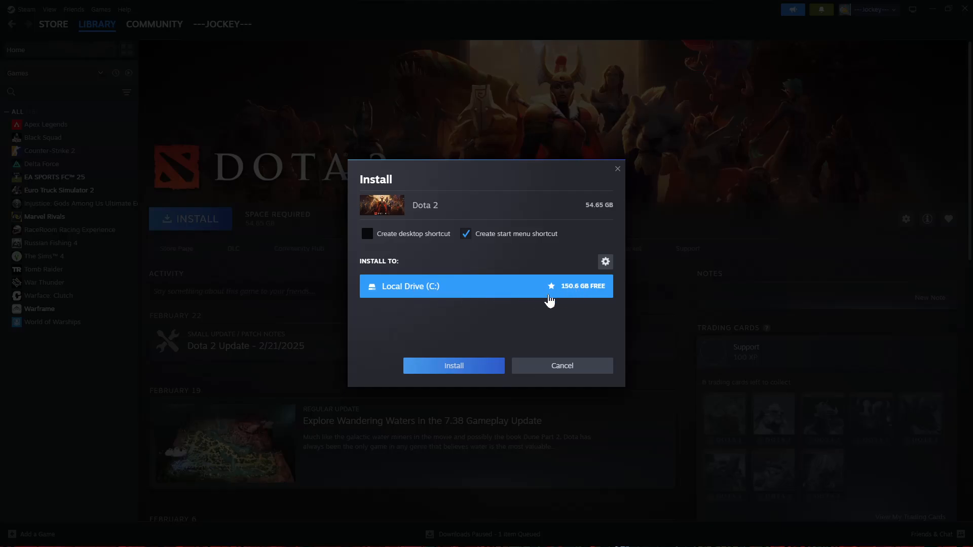
{"action": "left_click", "coordinate": [453, 365]}
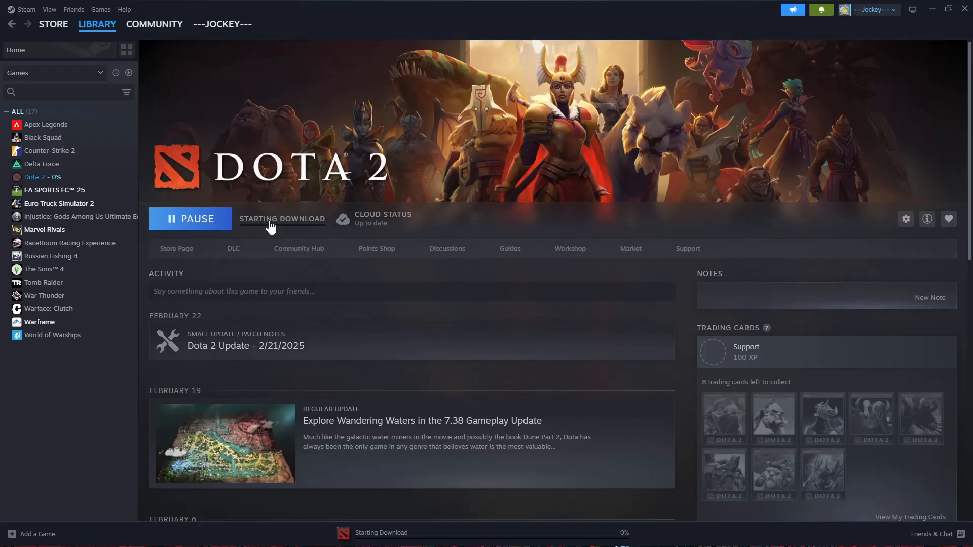
{"action": "mouse_move", "coordinate": [335, 220]}
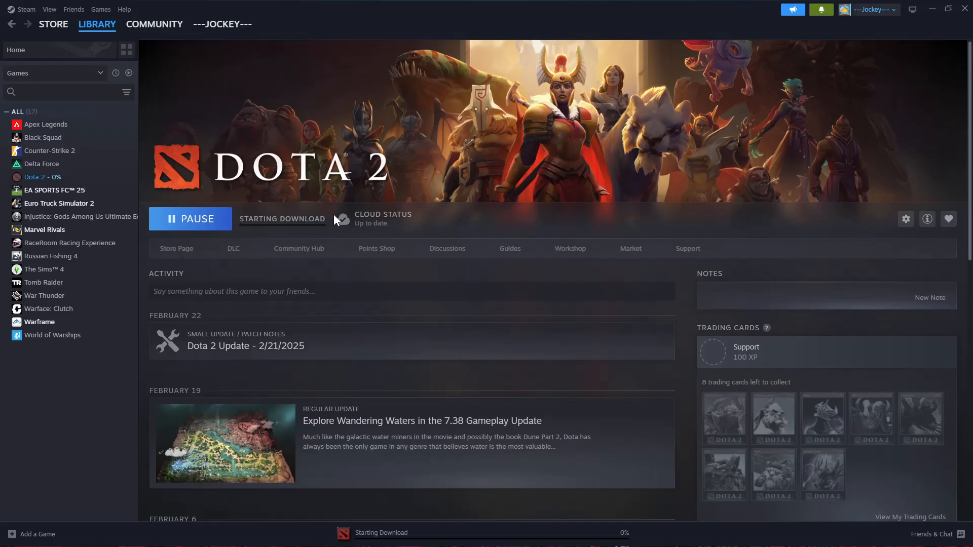
{"action": "mouse_move", "coordinate": [359, 256]}
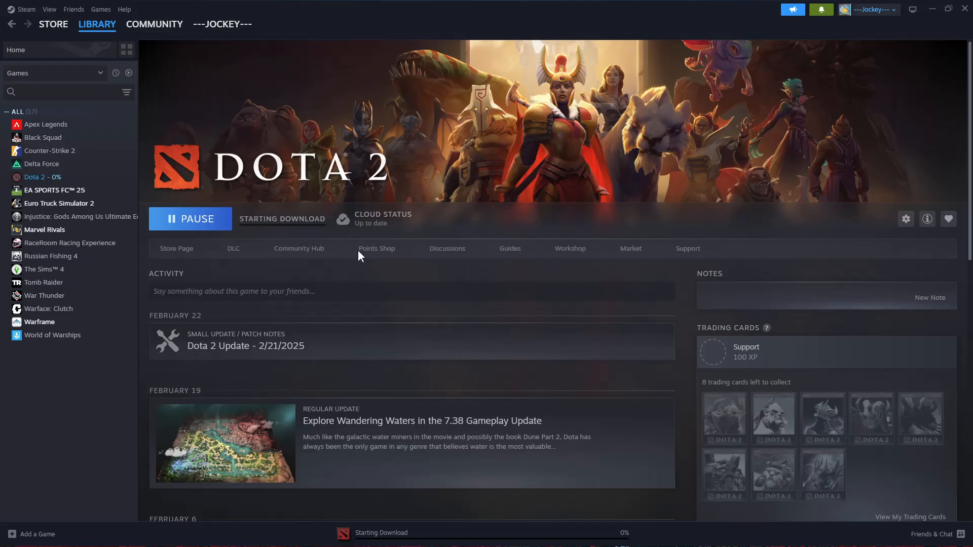
{"action": "mouse_move", "coordinate": [406, 543]}
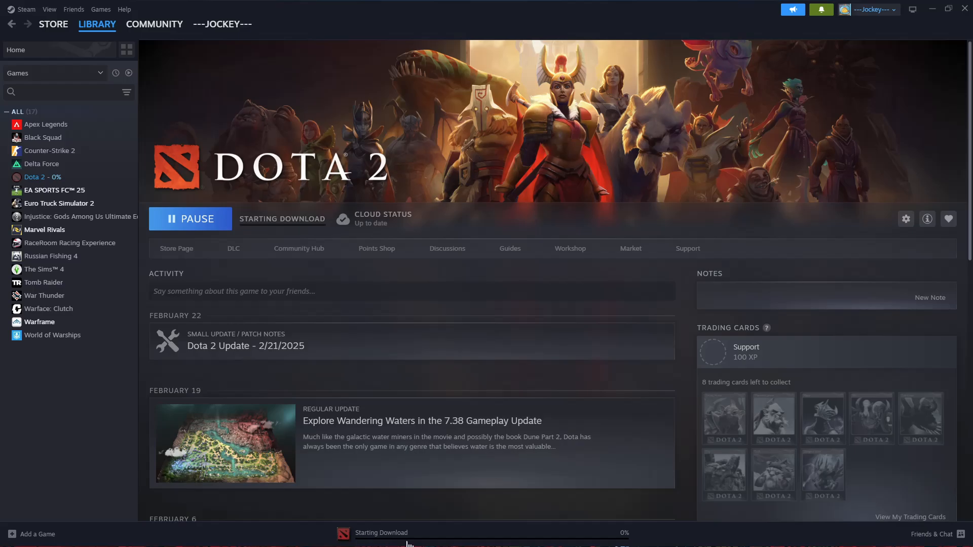
{"action": "mouse_move", "coordinate": [430, 539]}
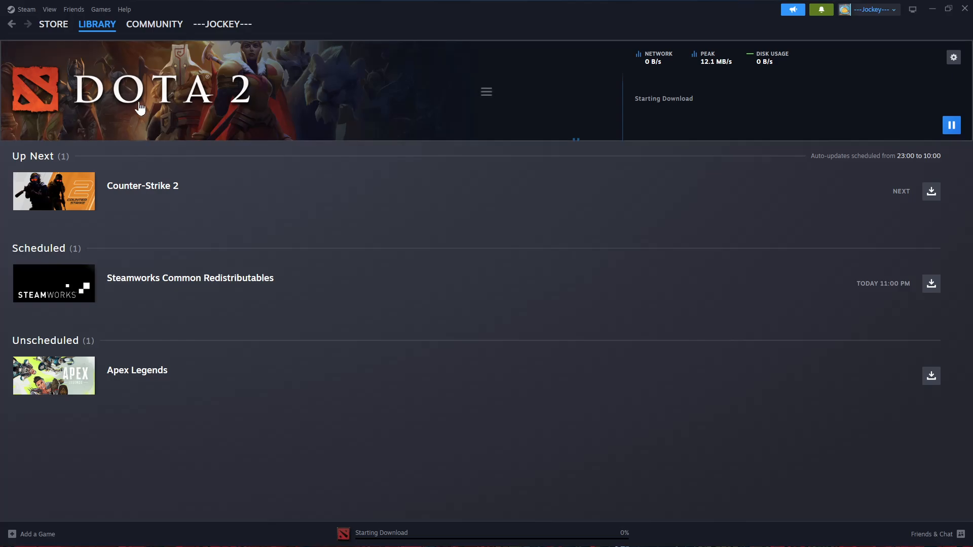
{"action": "mouse_move", "coordinate": [734, 113]}
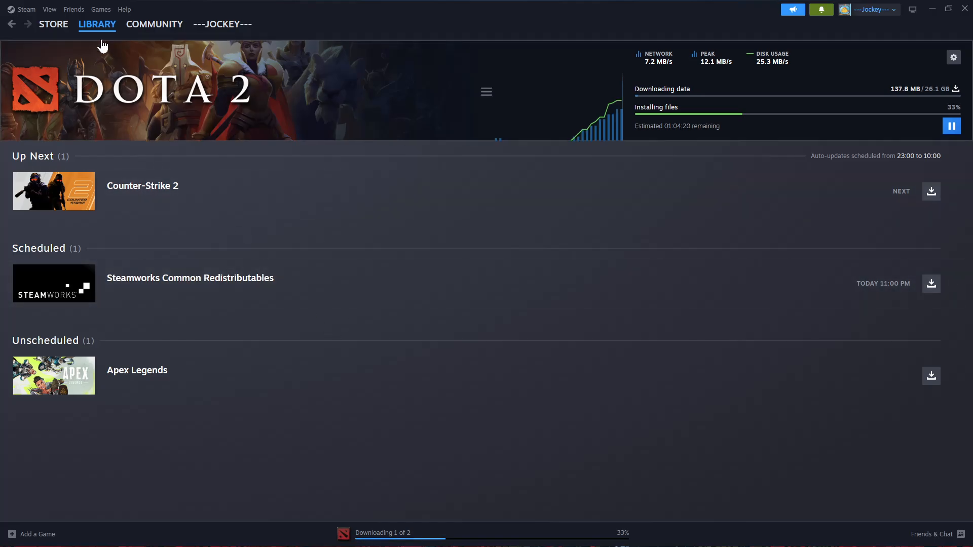
Return to the Library home while Dota 2's download continues at 33%
{"action": "left_click", "coordinate": [97, 24]}
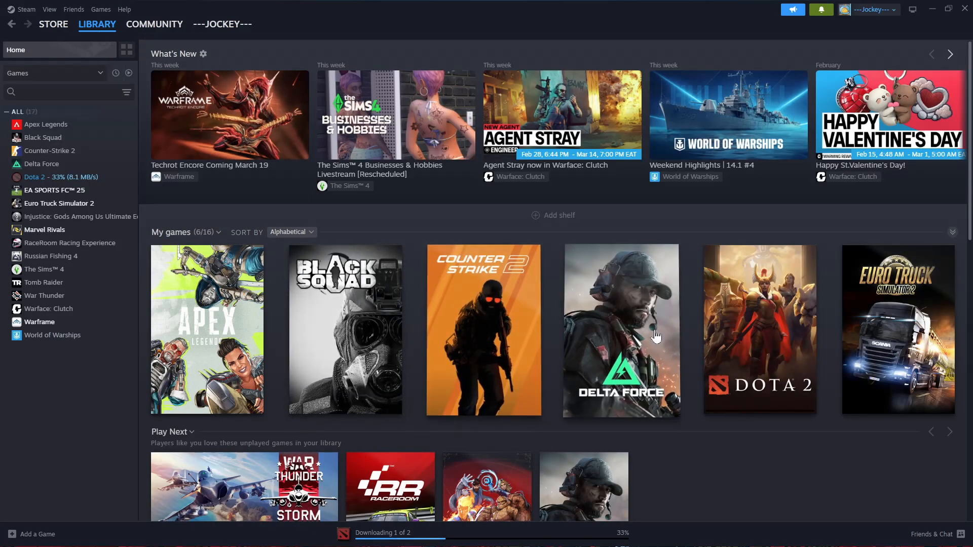